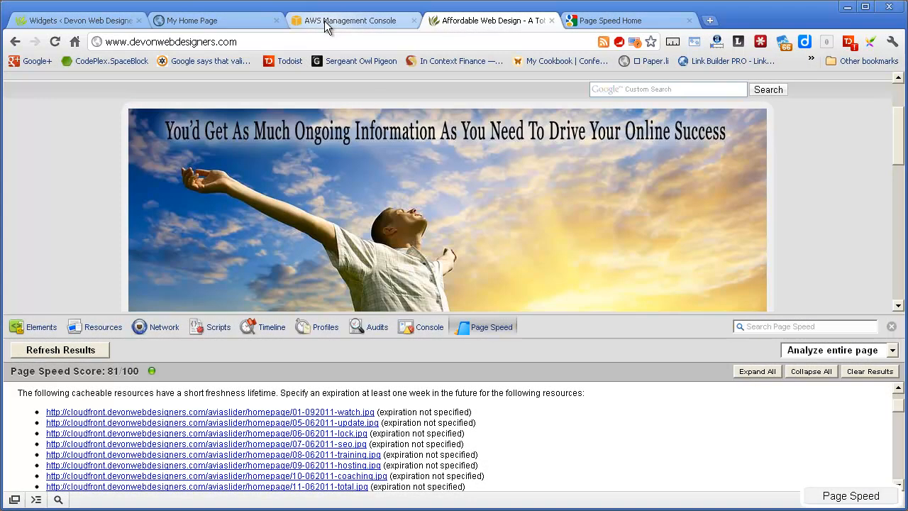
Step: Switch to the S3 console showing the bucket's slideshow image files
{"action": "left_click", "coordinate": [352, 20]}
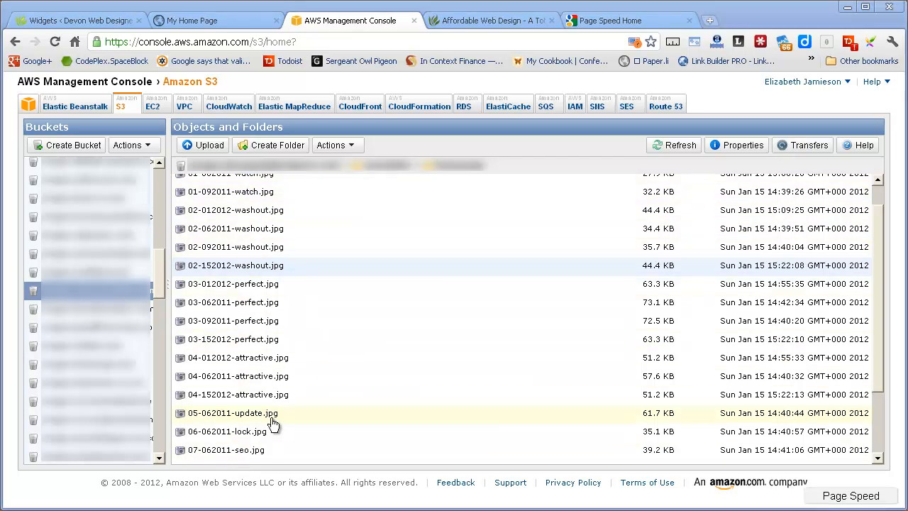
{"action": "mouse_move", "coordinate": [219, 284]}
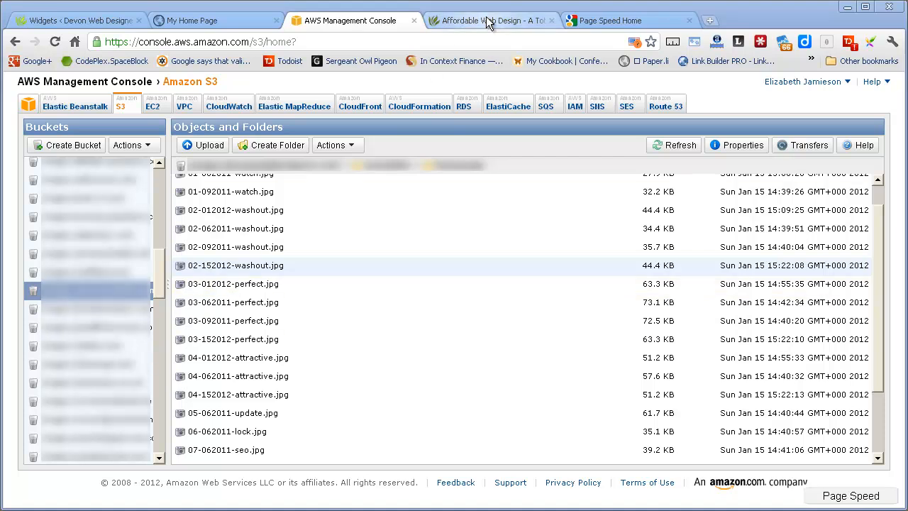
Step: Return to the site's Page Speed report scoring 81/100 with unexpiring images
{"action": "left_click", "coordinate": [490, 20]}
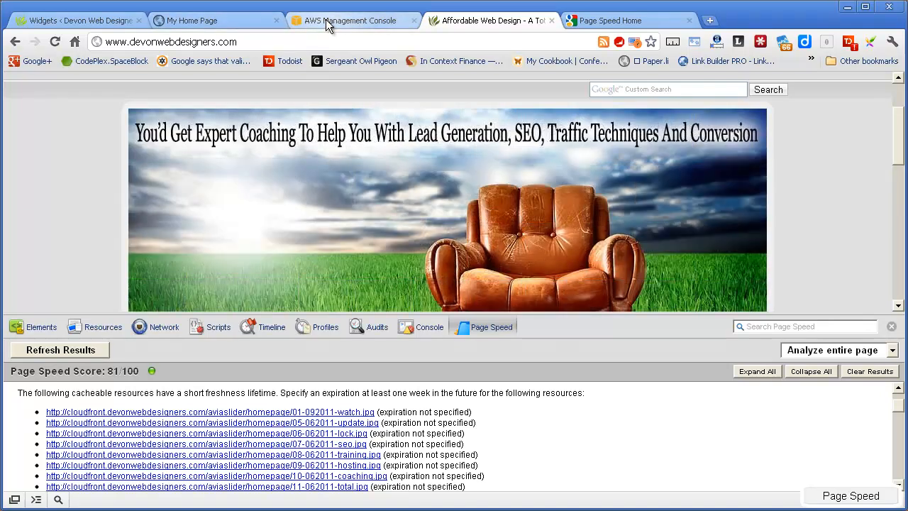
{"action": "mouse_move", "coordinate": [382, 207]}
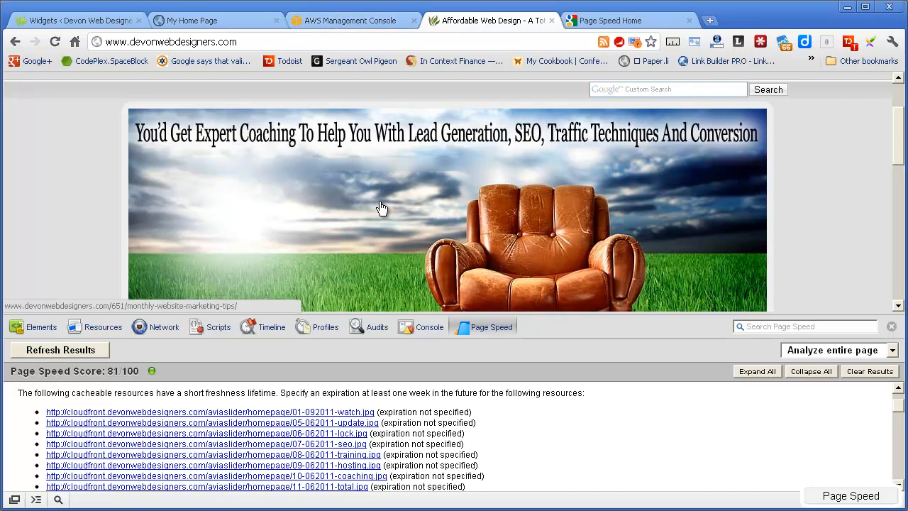
{"action": "mouse_move", "coordinate": [336, 201]}
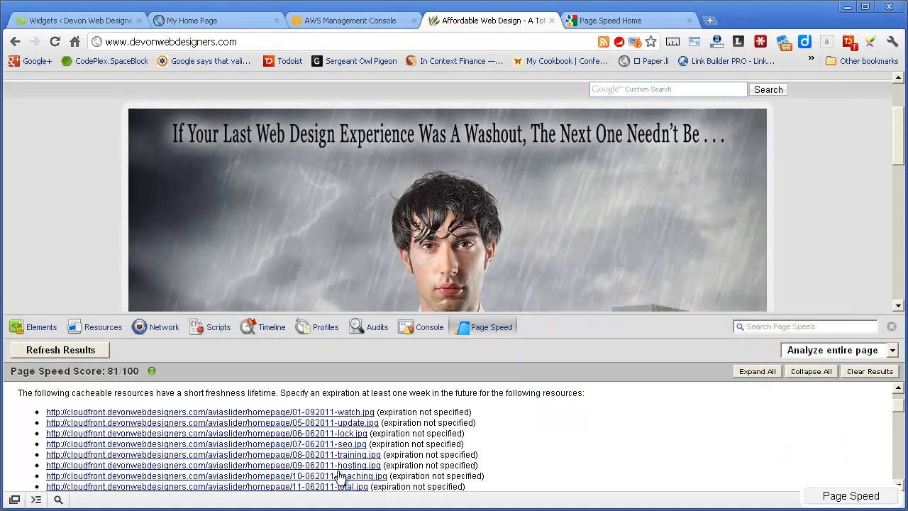
{"action": "mouse_move", "coordinate": [366, 488]}
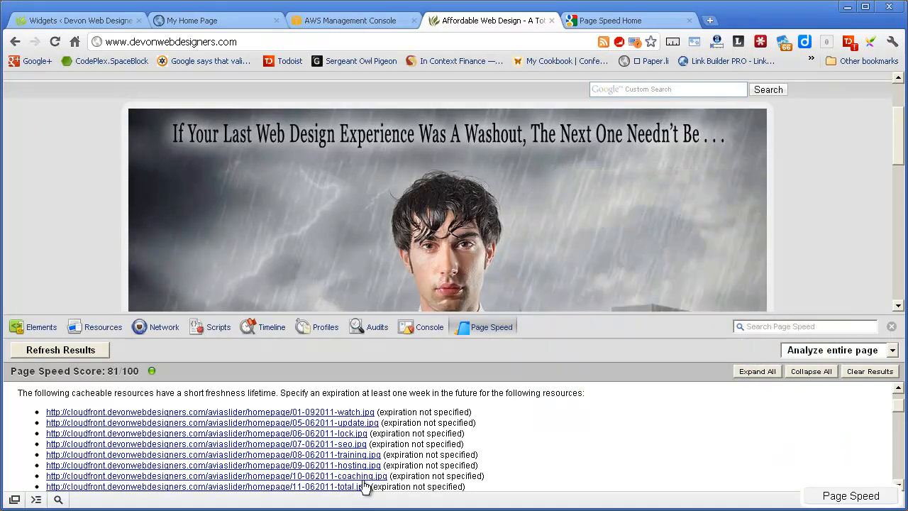
Step: Add an Expires metadata key to 01-092011-watch.jpg and begin entering the Fri, 31 Dec 2038 date
{"action": "left_click", "coordinate": [352, 20]}
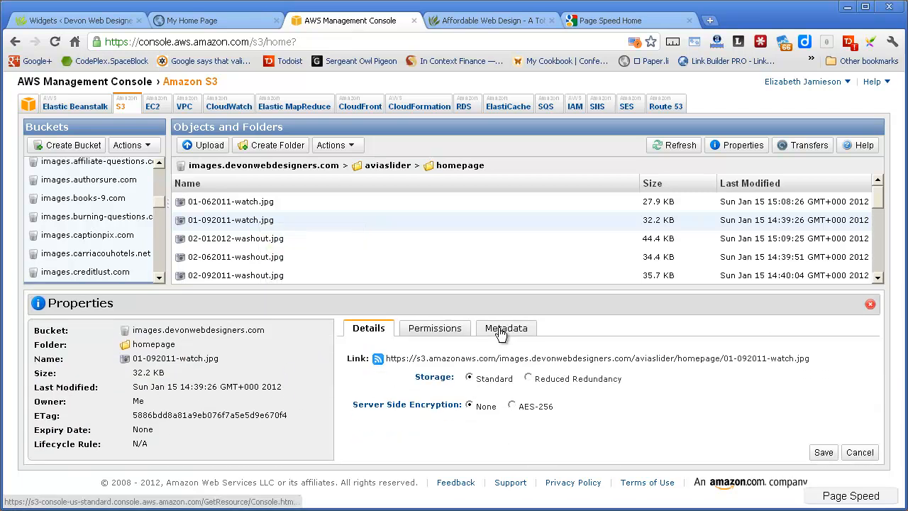
{"action": "left_click", "coordinate": [505, 327]}
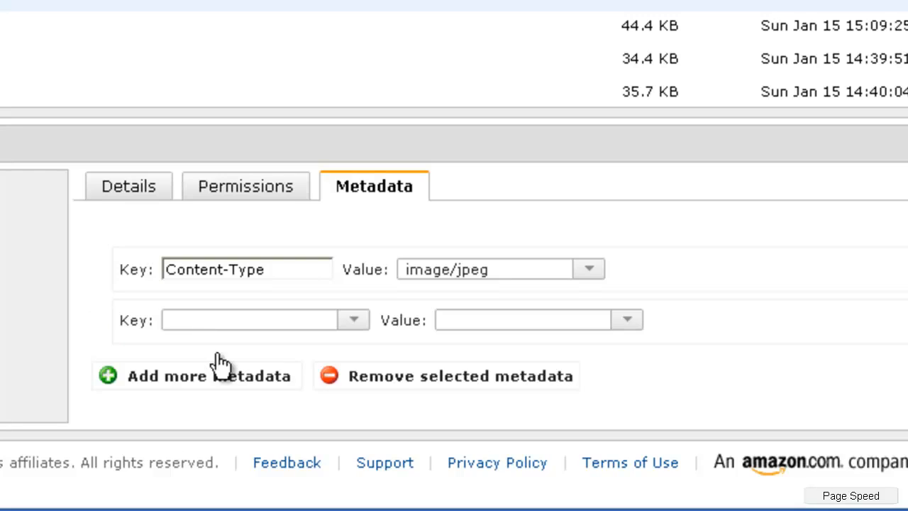
{"action": "left_click", "coordinate": [354, 320]}
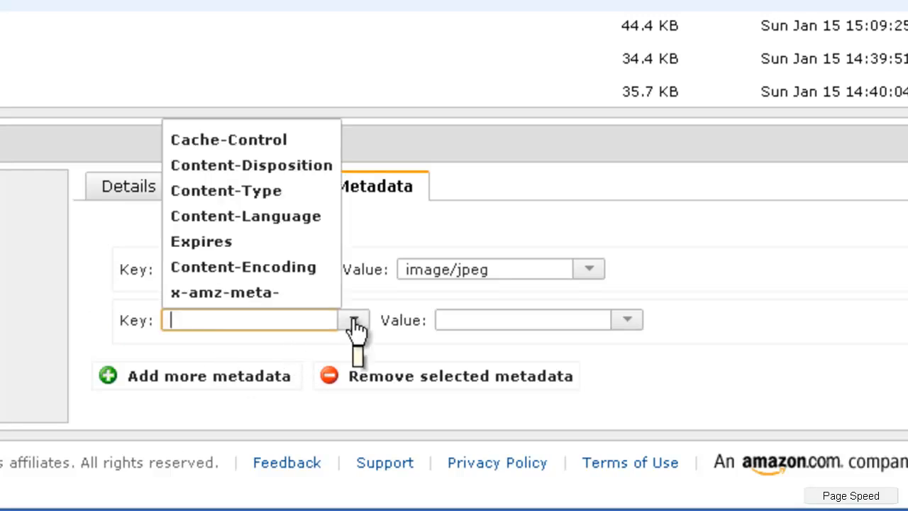
{"action": "left_click", "coordinate": [202, 241]}
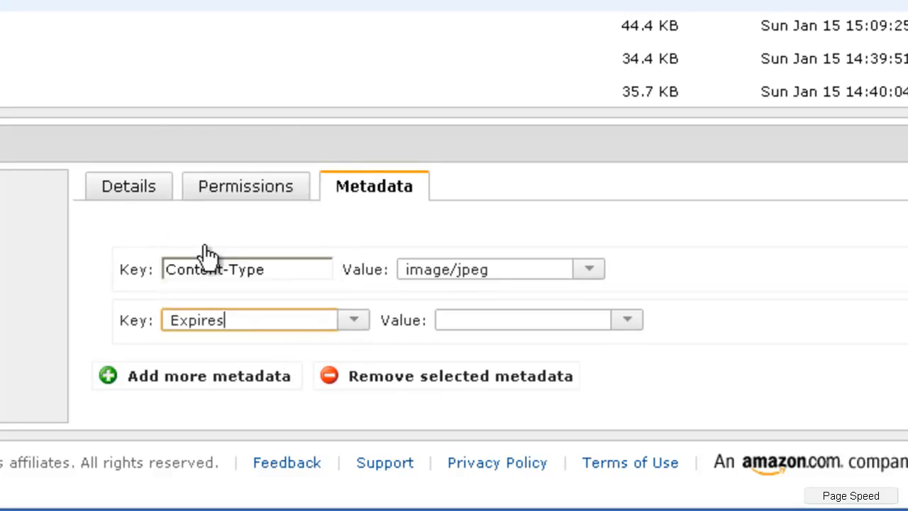
{"action": "left_click", "coordinate": [522, 320]}
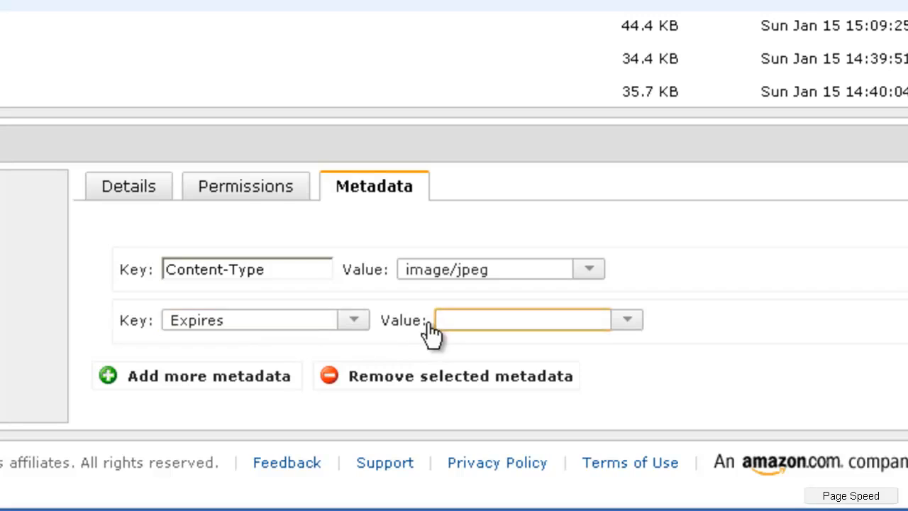
{"action": "mouse_move", "coordinate": [556, 408]}
{"action": "type", "text": "Fri, 31 Dec 2038 16:0"}
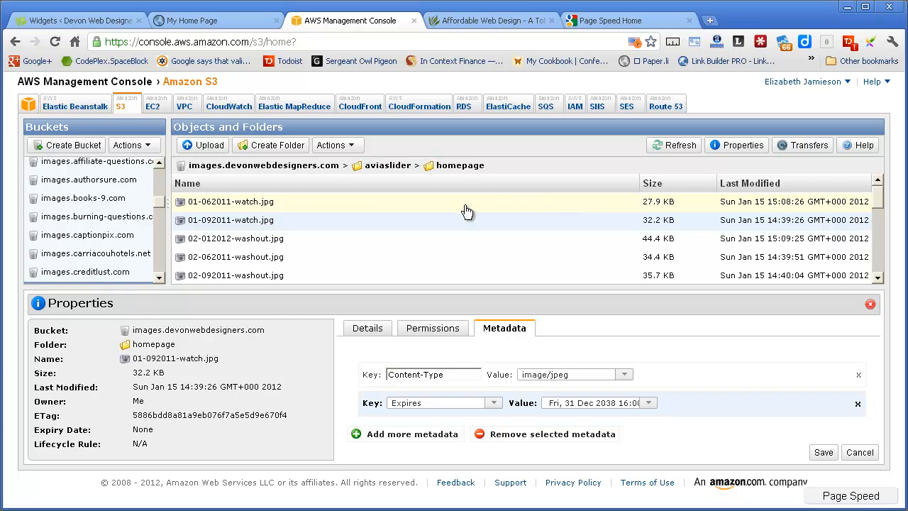
Step: Go back to the Page Speed report, still at 81/100
{"action": "left_click", "coordinate": [489, 20]}
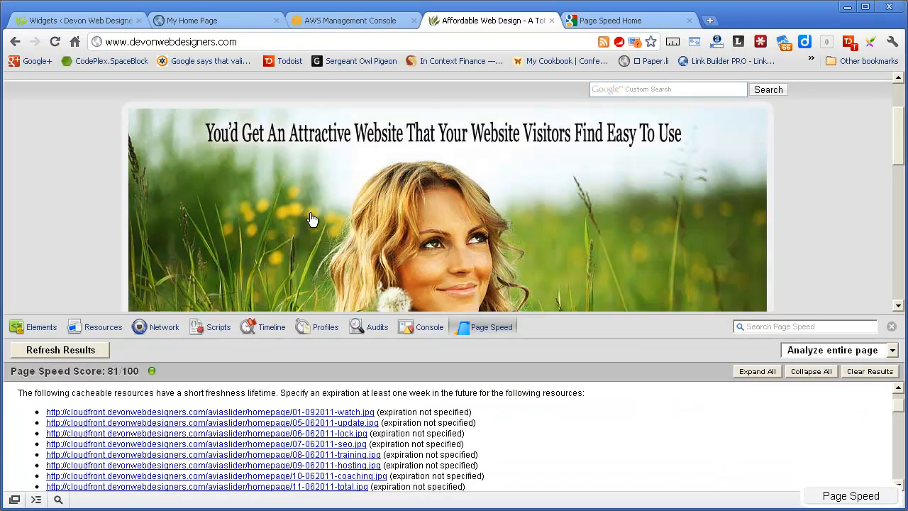
{"action": "mouse_move", "coordinate": [509, 419]}
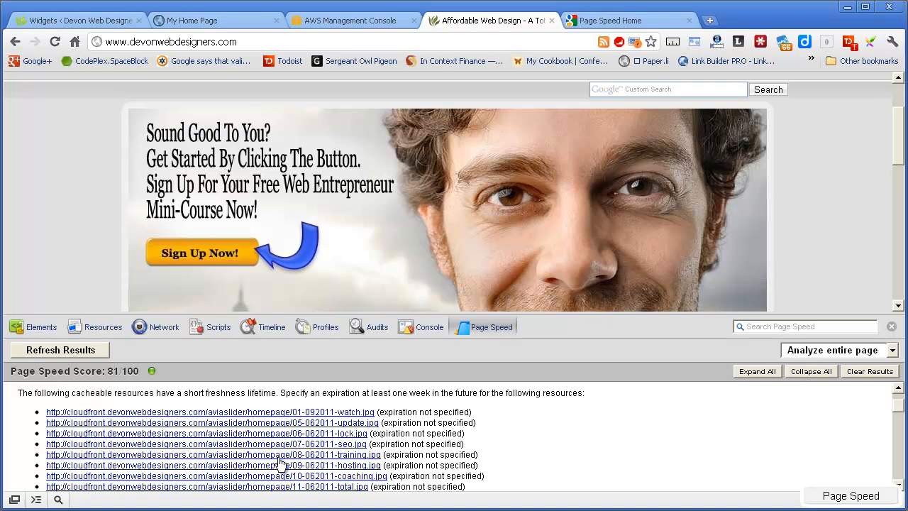
{"action": "mouse_move", "coordinate": [354, 471]}
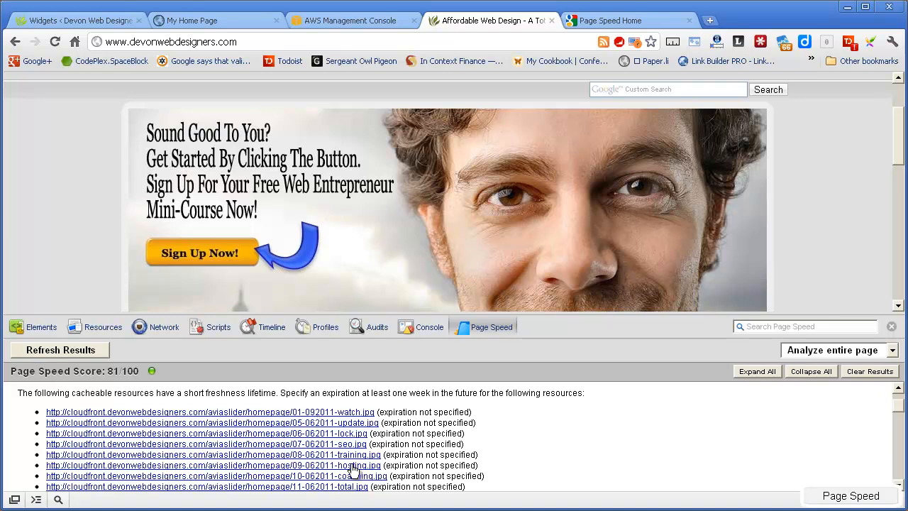
Step: View 01-01-2012-watch.jpg metadata showing Expires Fri, 31 Dec 2038 16:00:00 GMT
{"action": "left_click", "coordinate": [347, 20]}
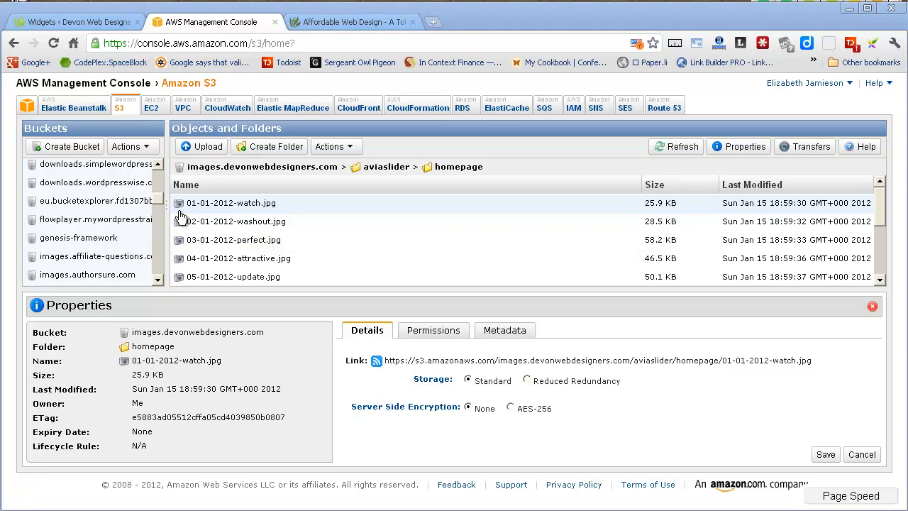
{"action": "mouse_move", "coordinate": [229, 211]}
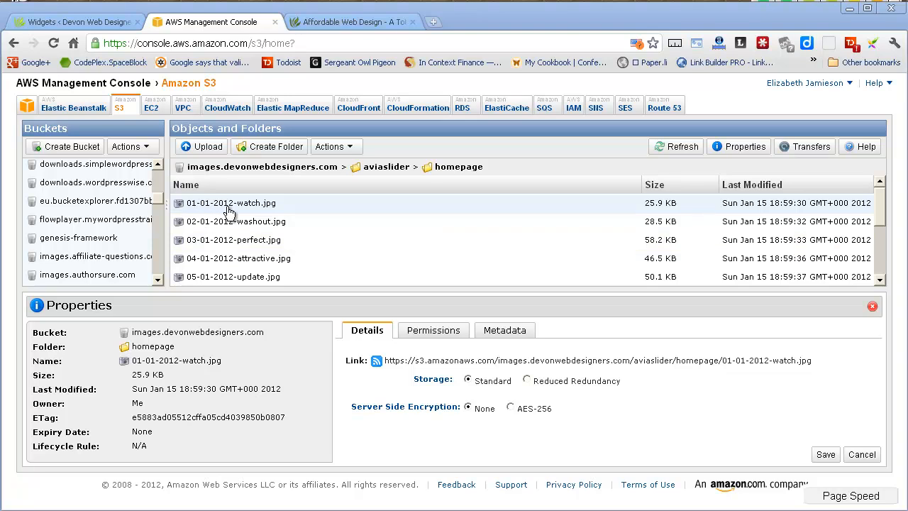
{"action": "mouse_move", "coordinate": [366, 230]}
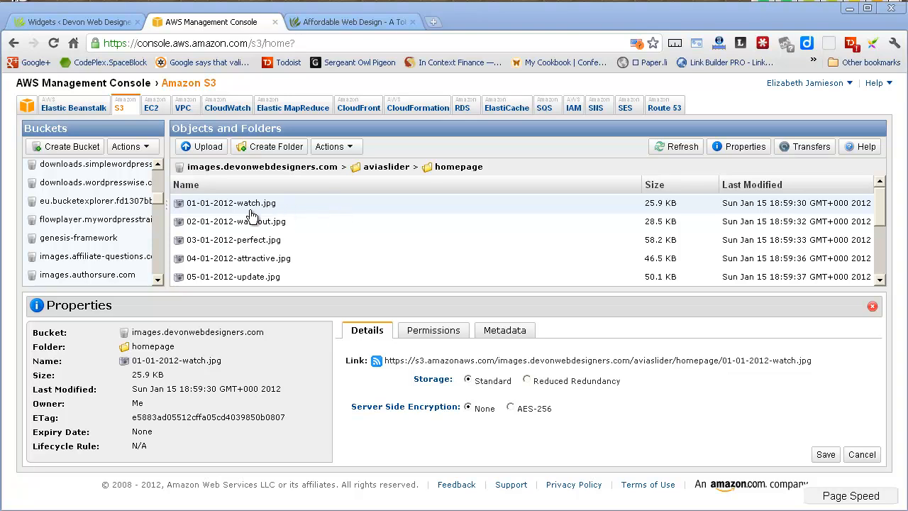
{"action": "mouse_move", "coordinate": [210, 240]}
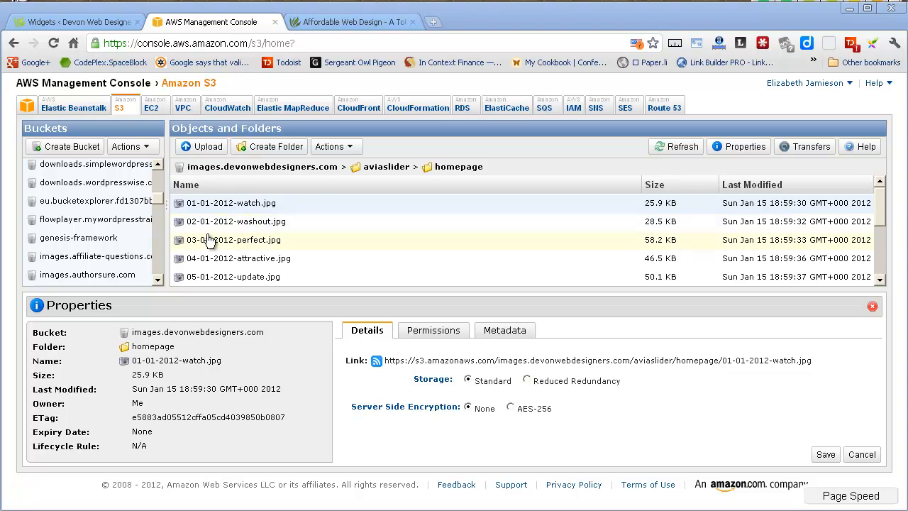
{"action": "mouse_move", "coordinate": [355, 230]}
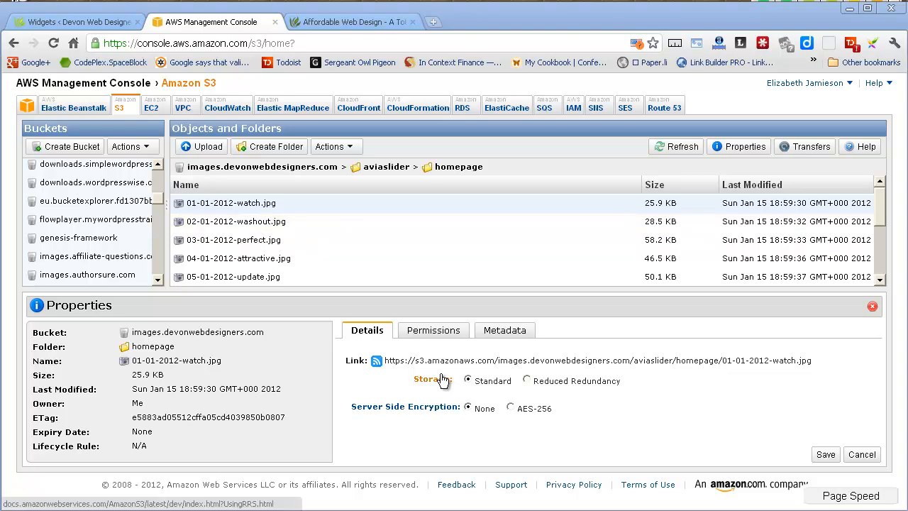
{"action": "left_click", "coordinate": [502, 329]}
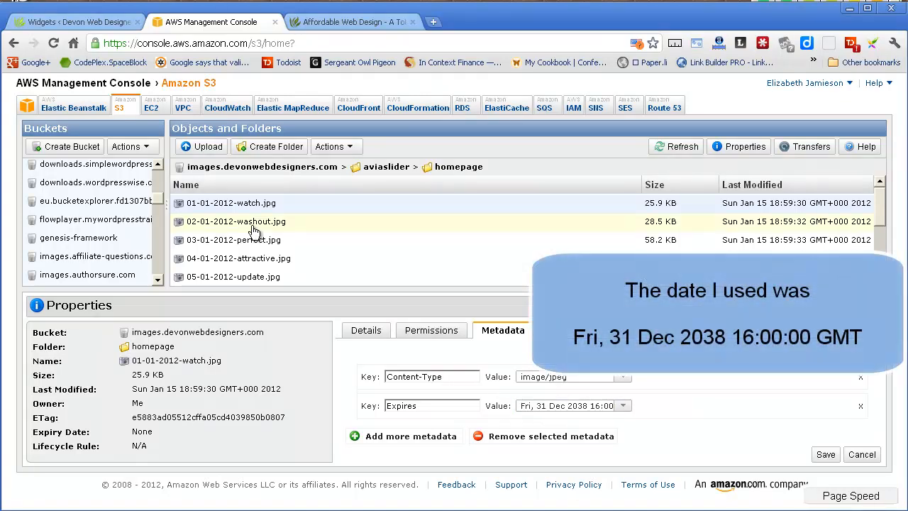
Step: Confirm 02-01-2012-washout.jpg carries the 2038 Expires value, then go to the Devon Web Designers site
{"action": "left_click", "coordinate": [235, 222]}
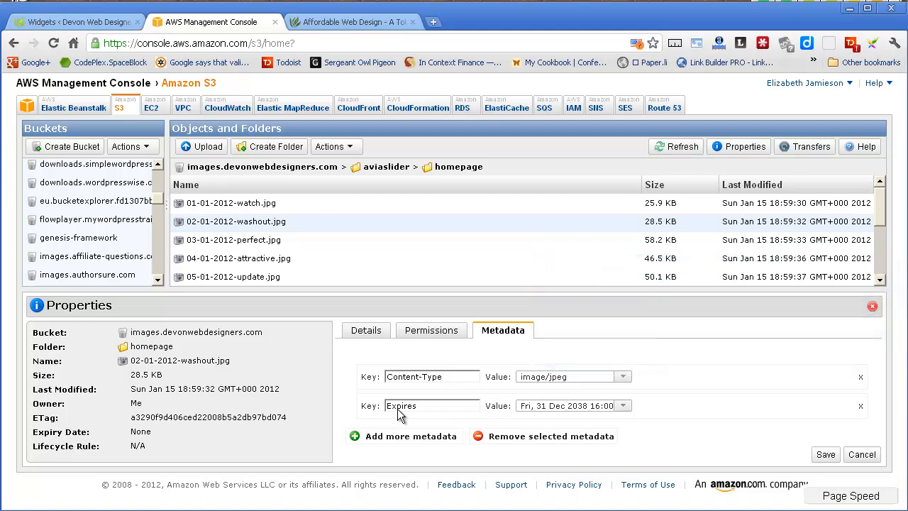
{"action": "left_click", "coordinate": [352, 22]}
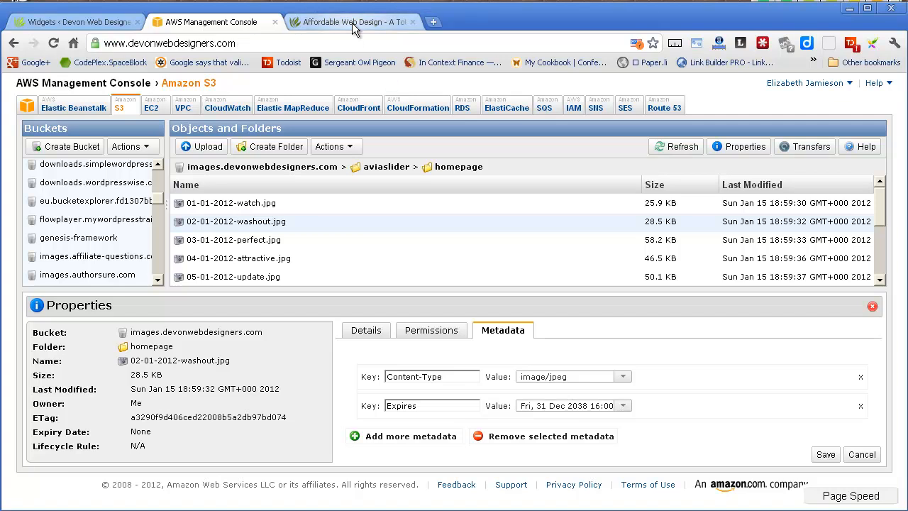
Step: Bring up the Devon Web Designers homepage for Page Speed analysis, now scoring 91/100
{"action": "left_click", "coordinate": [351, 23]}
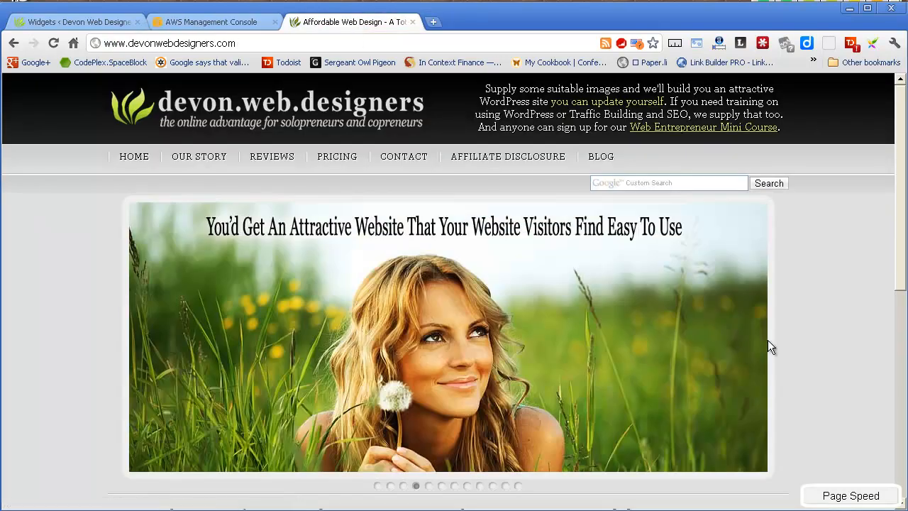
{"action": "mouse_move", "coordinate": [793, 346]}
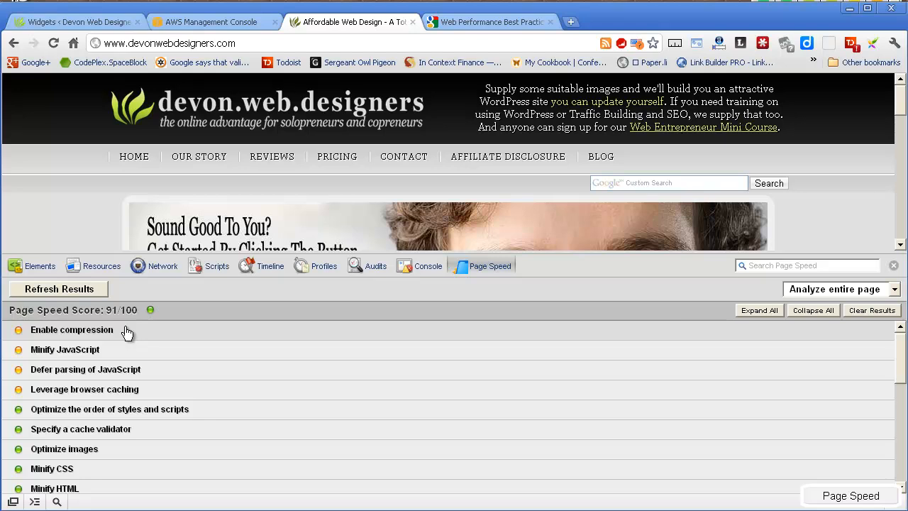
{"action": "mouse_move", "coordinate": [102, 396]}
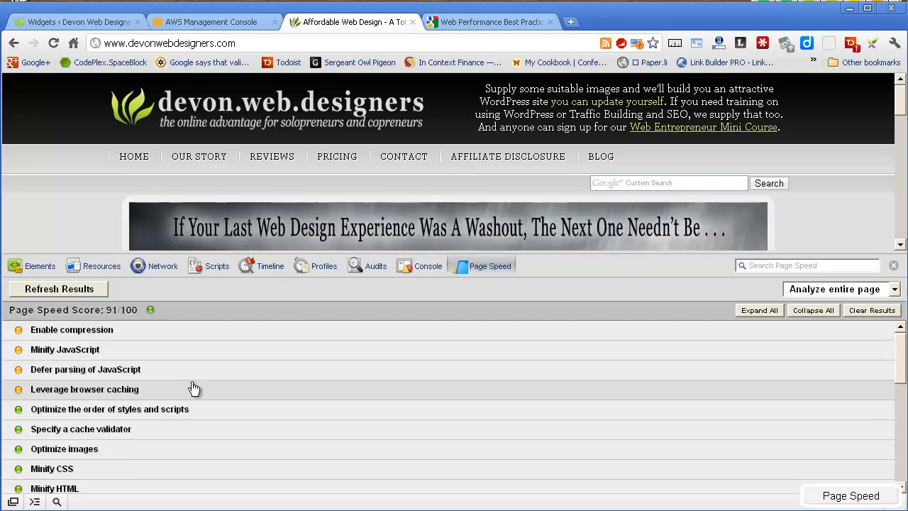
{"action": "mouse_move", "coordinate": [201, 348]}
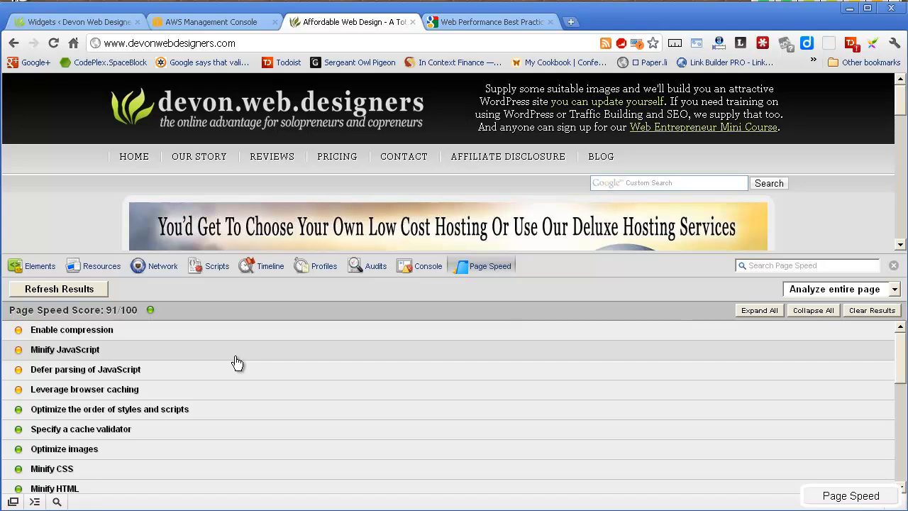
{"action": "mouse_move", "coordinate": [78, 448]}
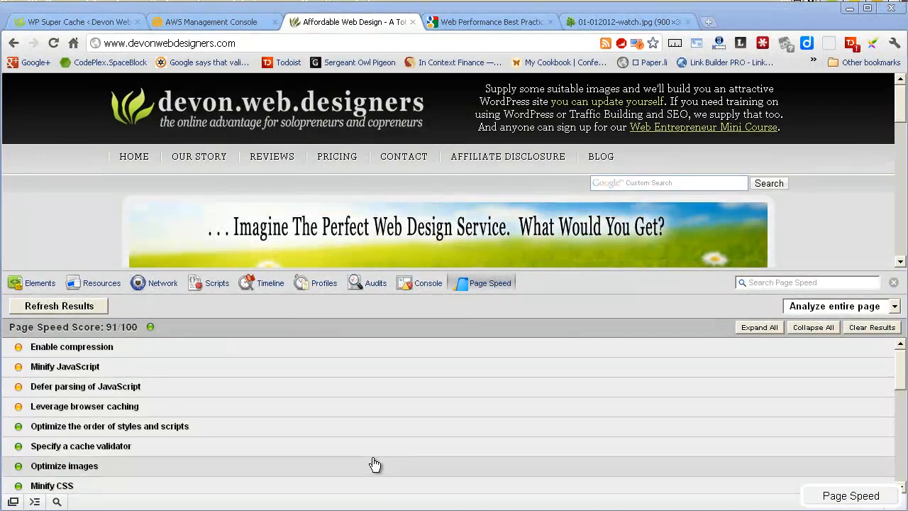
{"action": "mouse_move", "coordinate": [541, 391]}
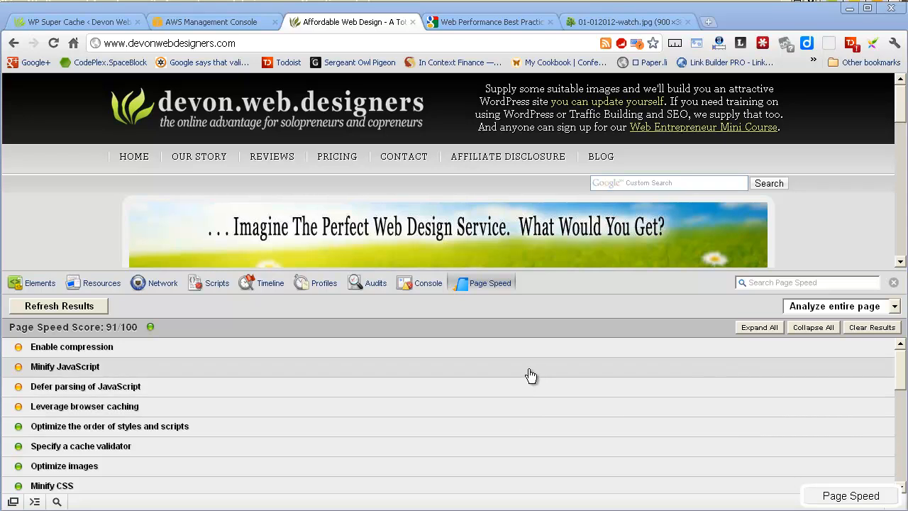
{"action": "mouse_move", "coordinate": [351, 363]}
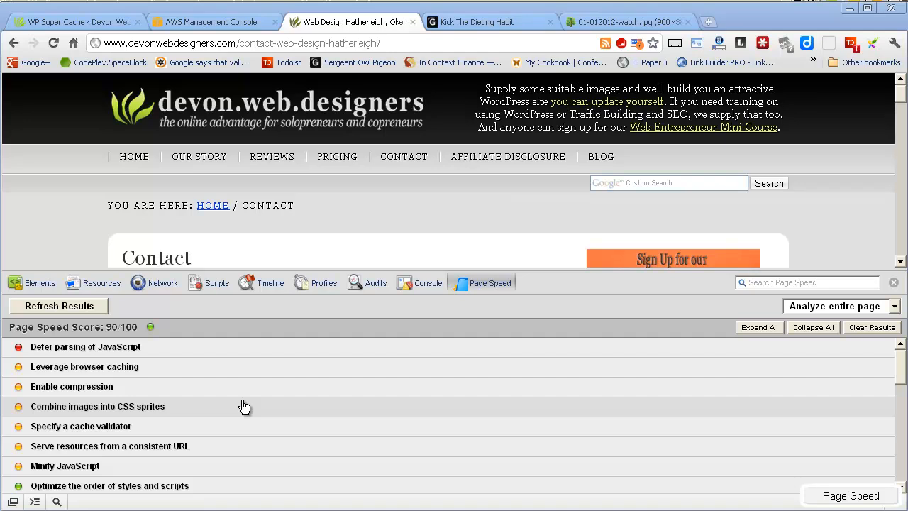
{"action": "mouse_move", "coordinate": [383, 220]}
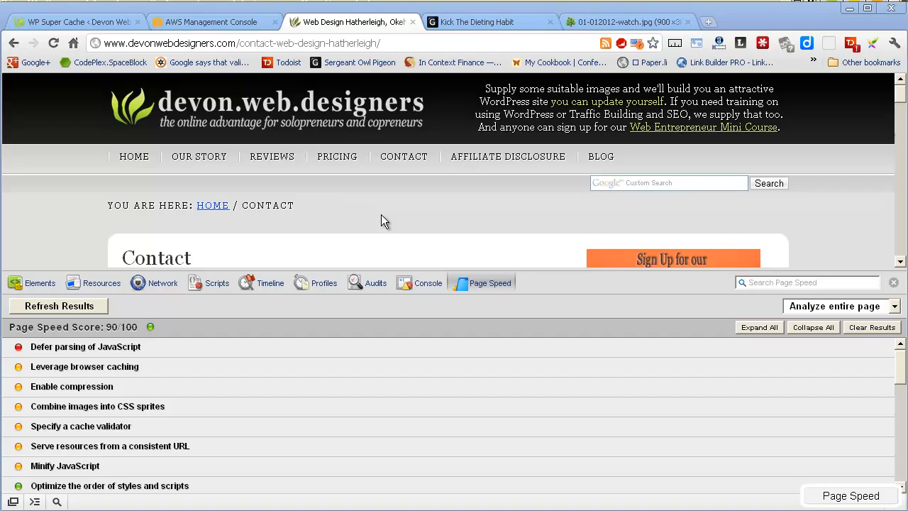
{"action": "mouse_move", "coordinate": [117, 468]}
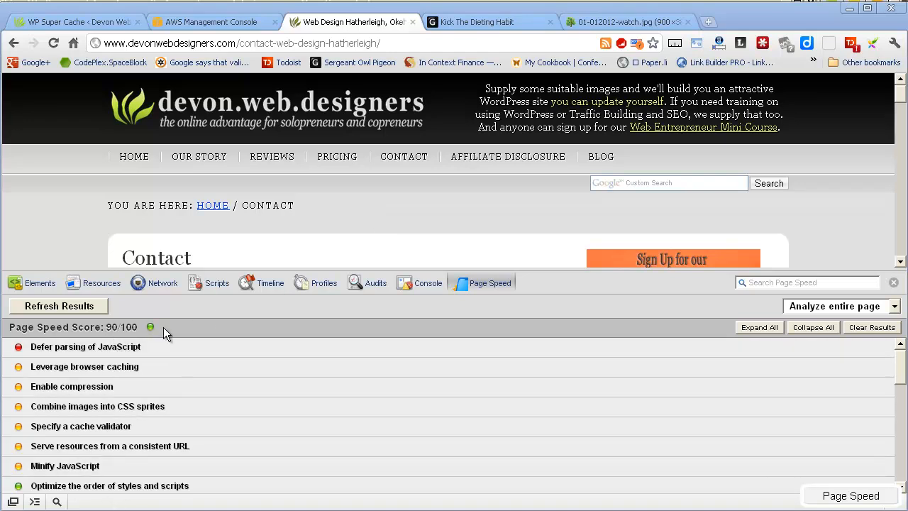
{"action": "mouse_move", "coordinate": [92, 366]}
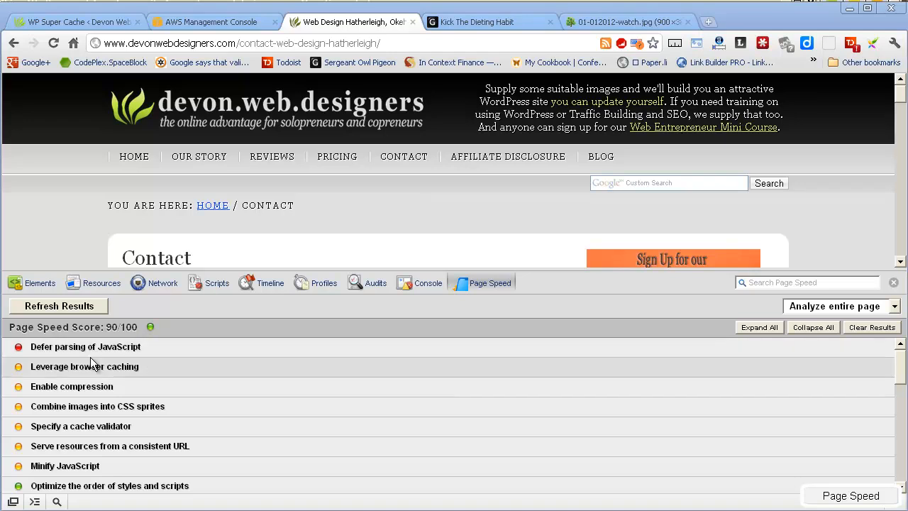
{"action": "mouse_move", "coordinate": [201, 357]}
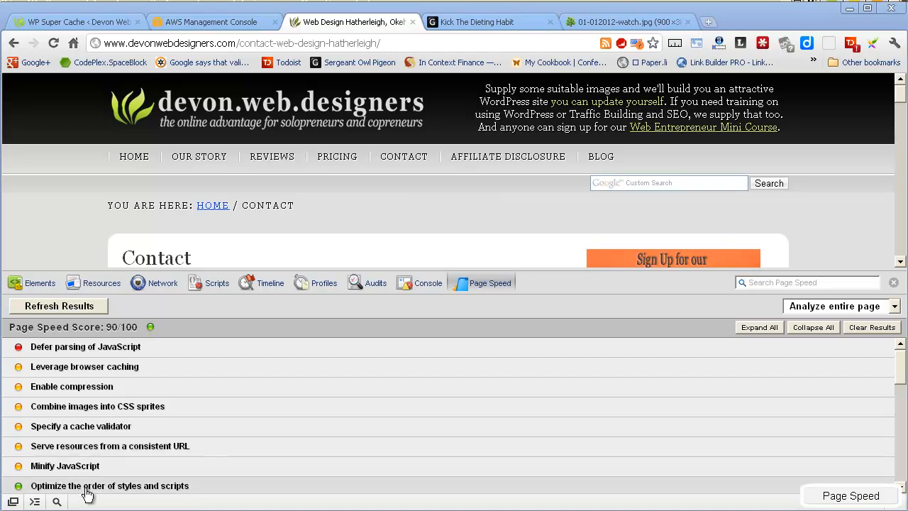
{"action": "mouse_move", "coordinate": [227, 304]}
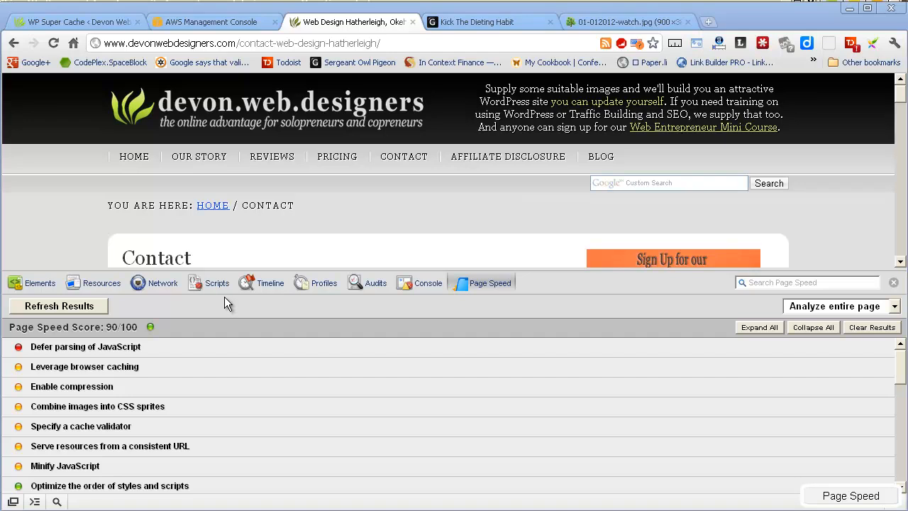